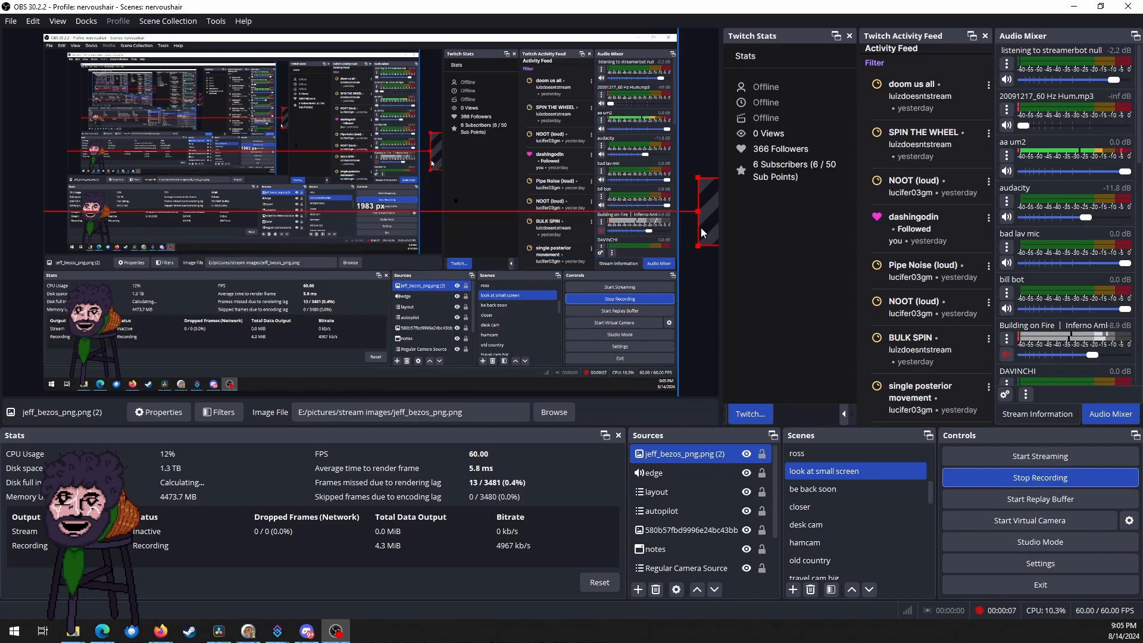
mouse_move(708, 236)
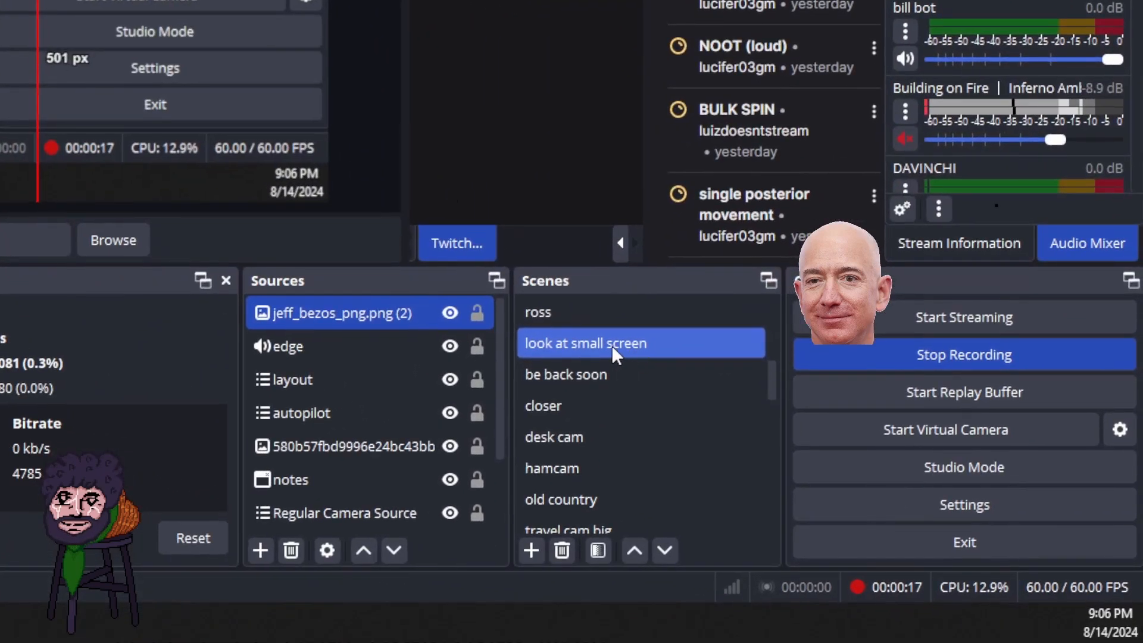
Step: Add a Move Source filter named 'bezos start' to the 'look at small screen' scene
right_click(584, 343)
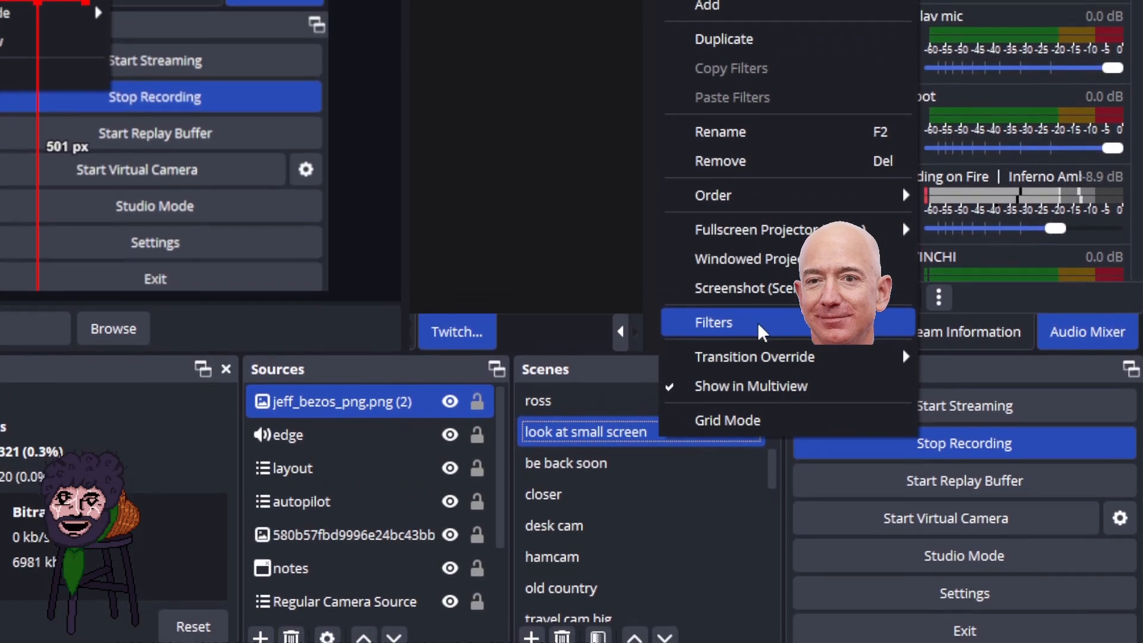
click(714, 322)
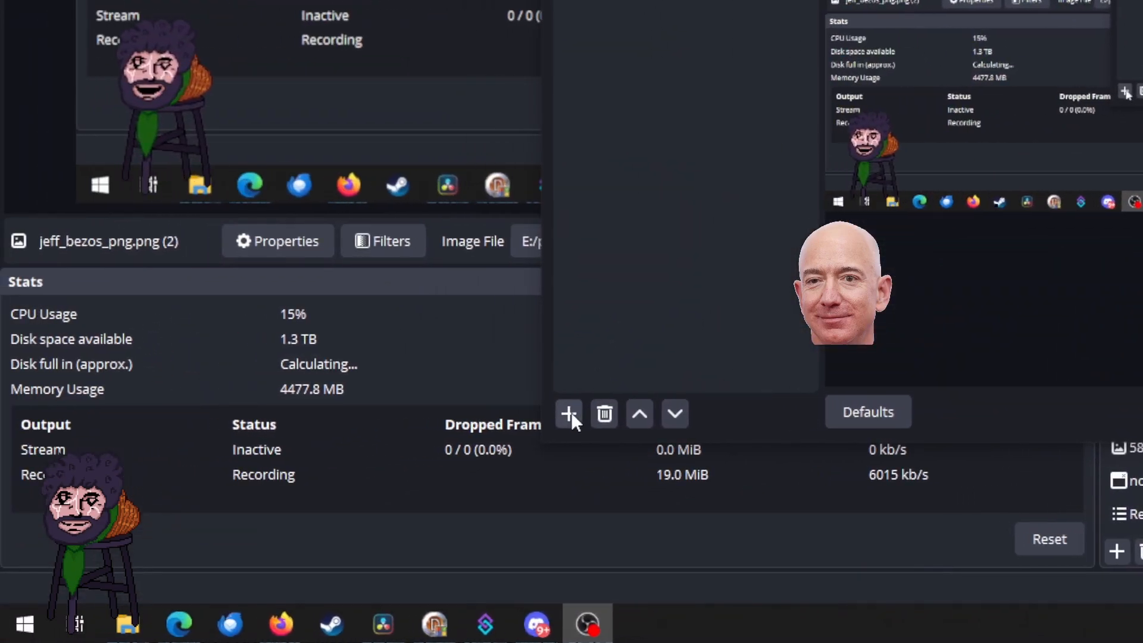
click(570, 413)
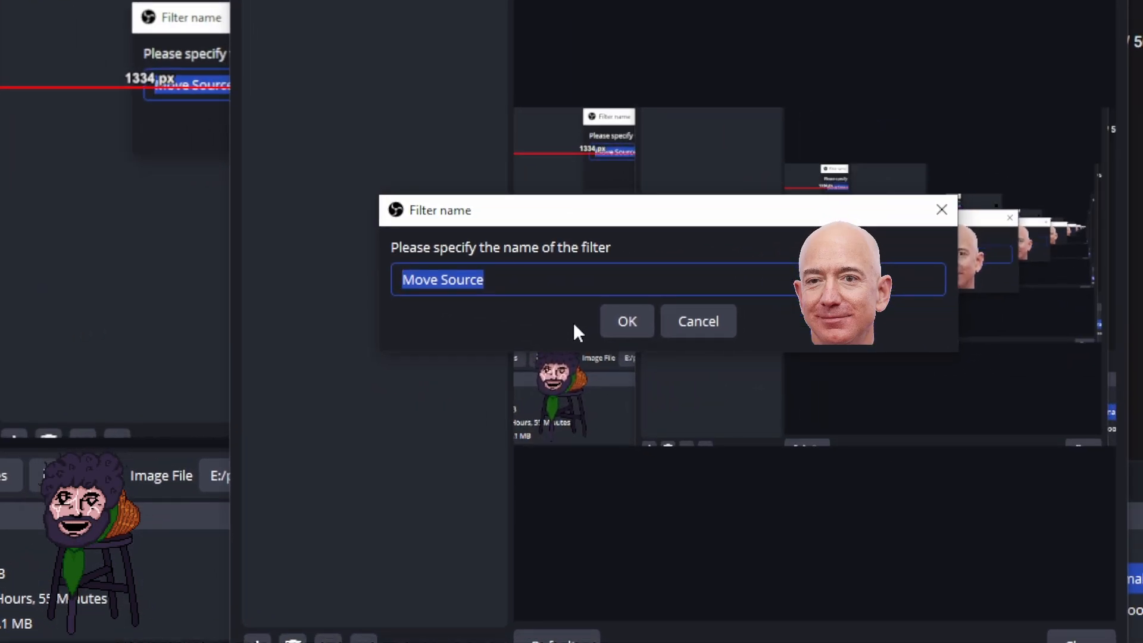
text(bezos start)
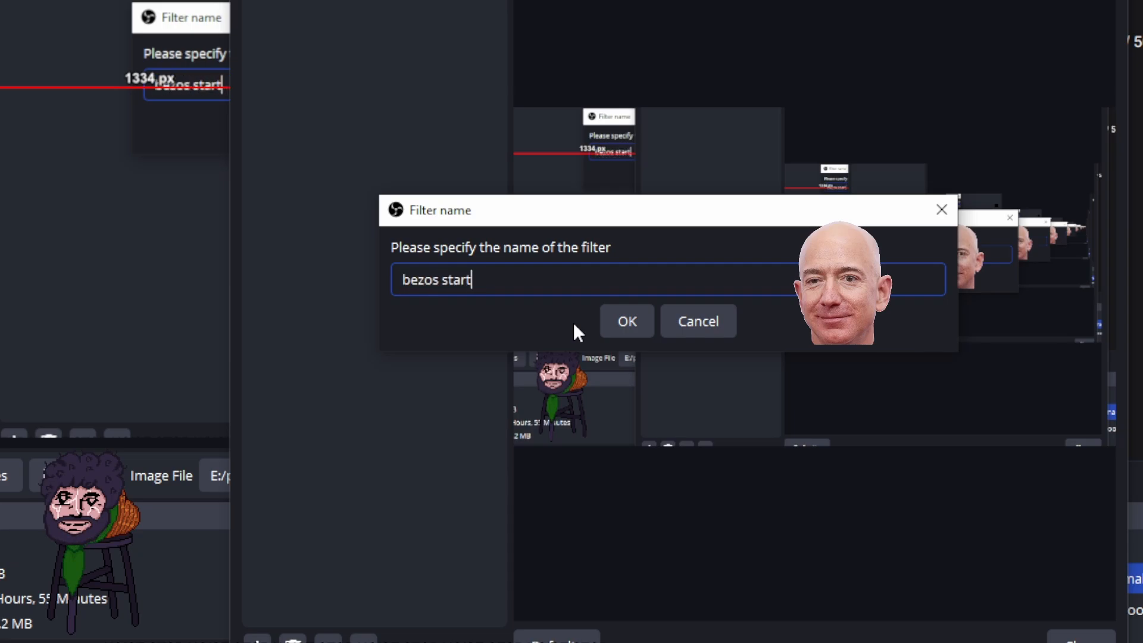
click(625, 321)
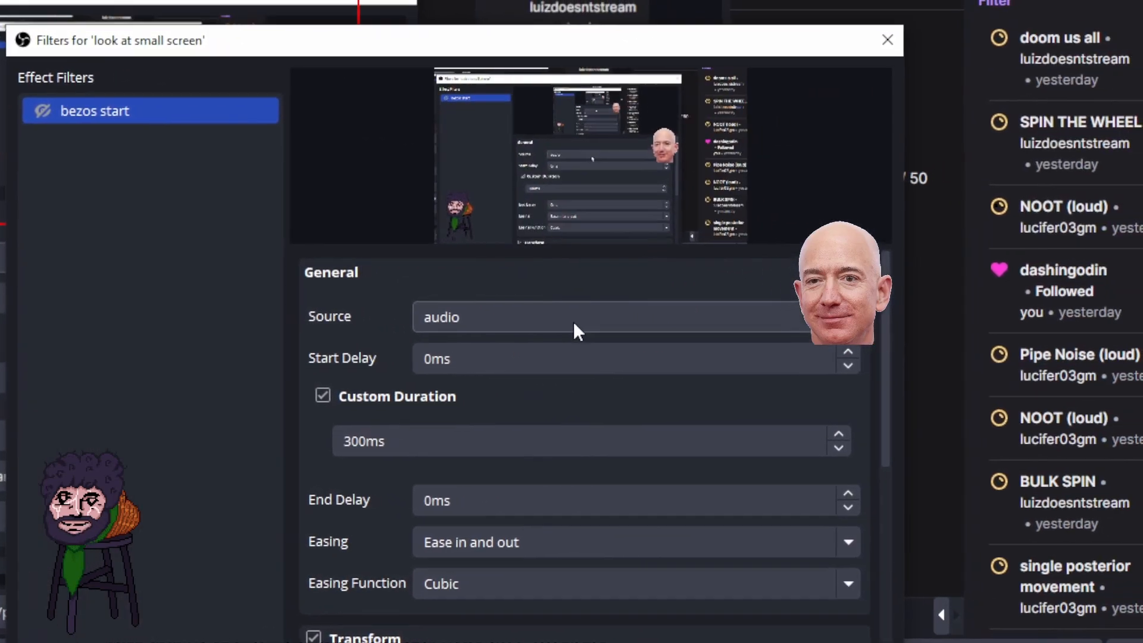
Step: Set 'bezos start' to move jeff_bezos_png.png (2), capturing position 1333, 371 at 0.206 scale
click(634, 316)
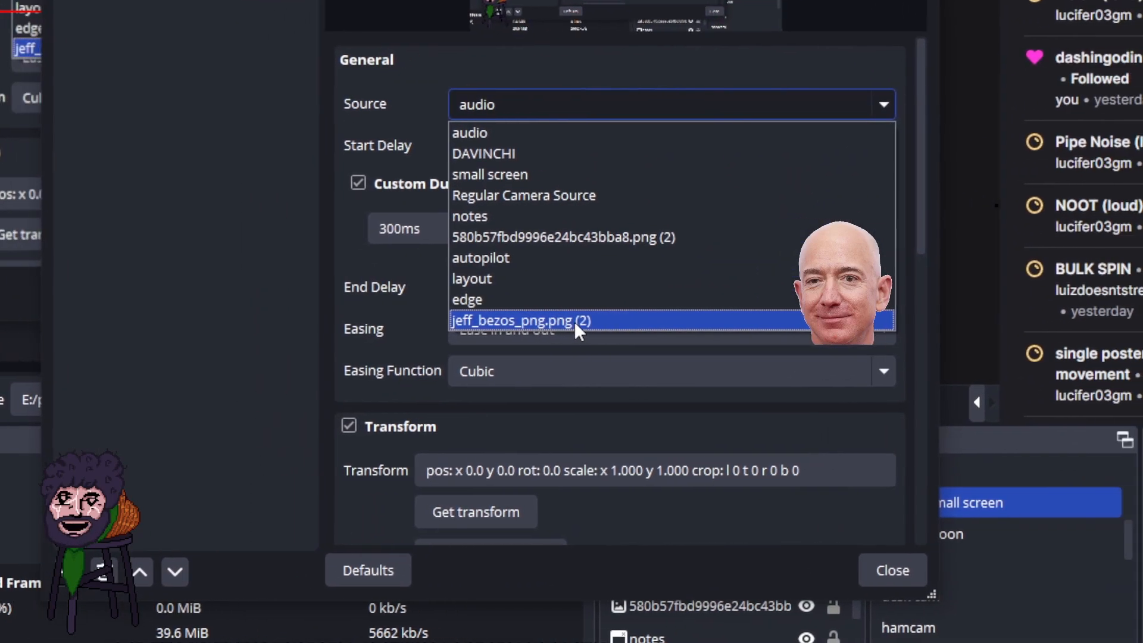
click(511, 321)
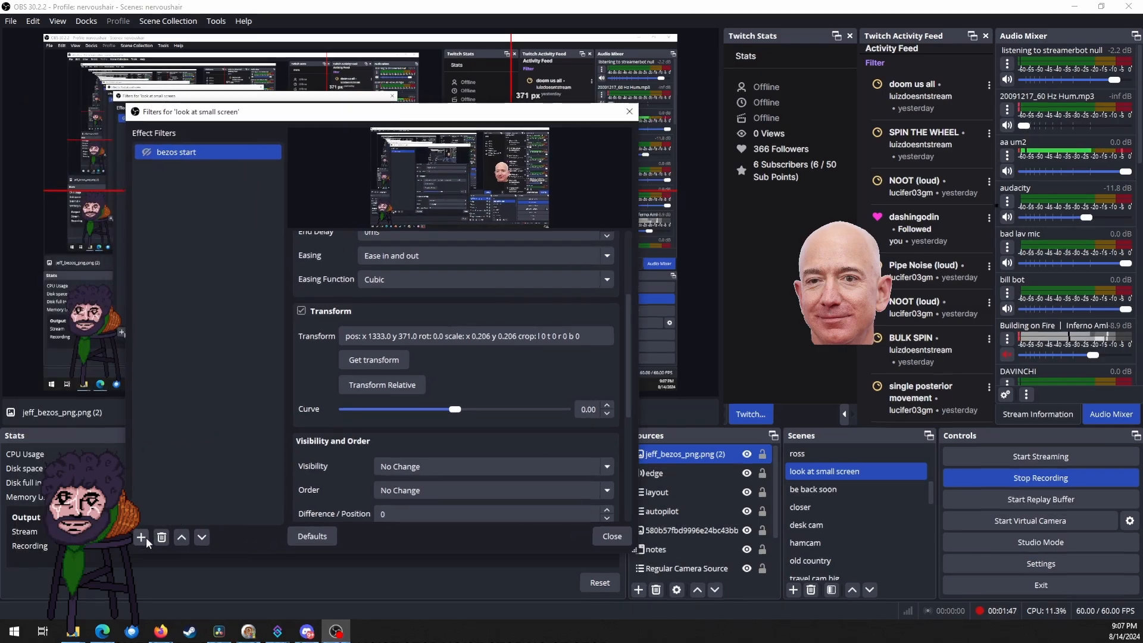
Step: Add a Move Source filter named 'bezos end' to the scene's filters
click(141, 537)
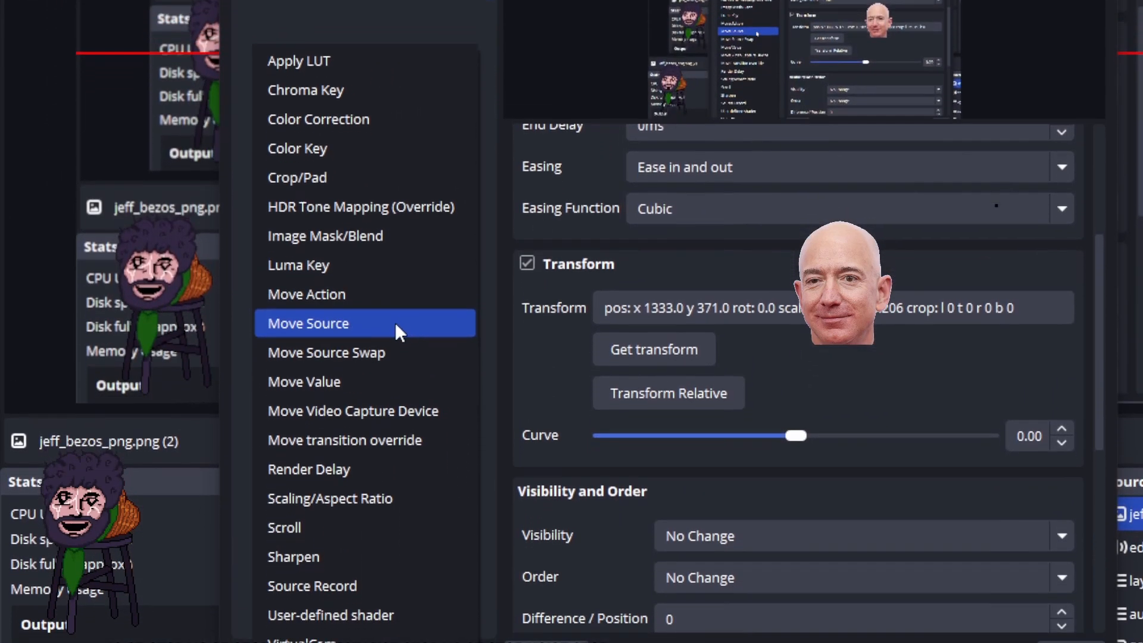
click(309, 323)
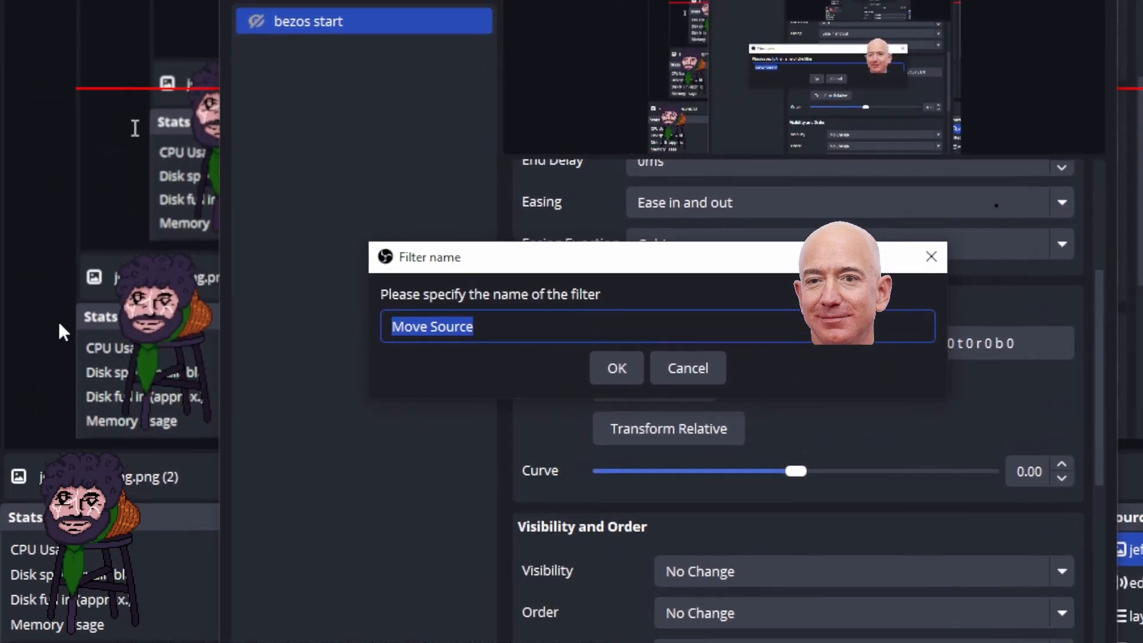
text(bezo)
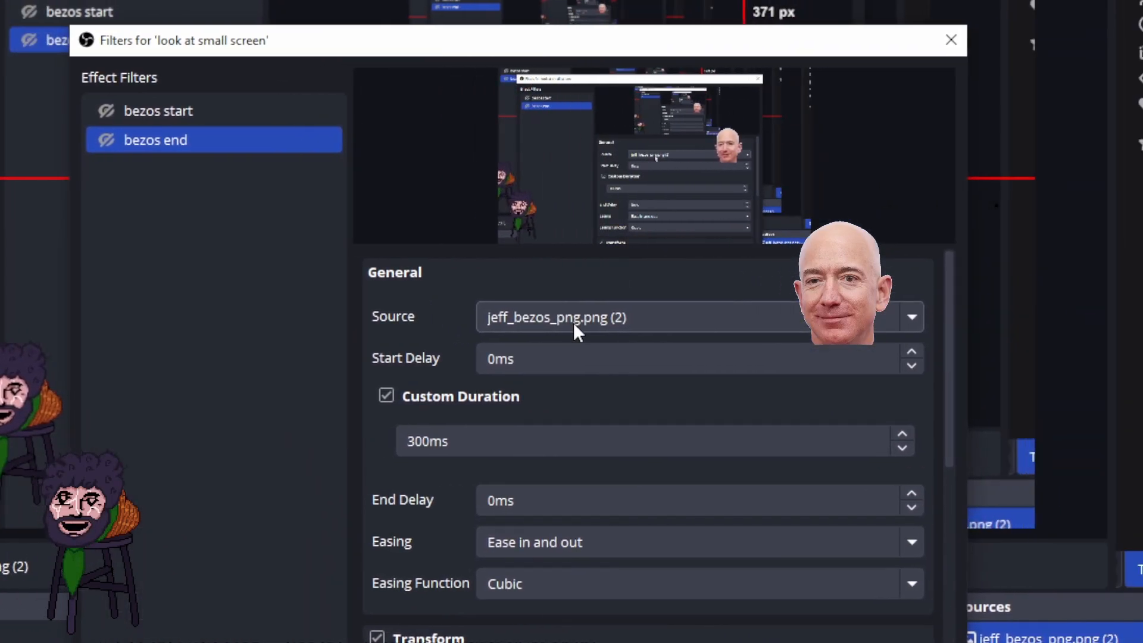
Step: Capture position 278, 818 for 'bezos end', then trigger 'bezos start' to test
scroll(down, 3)
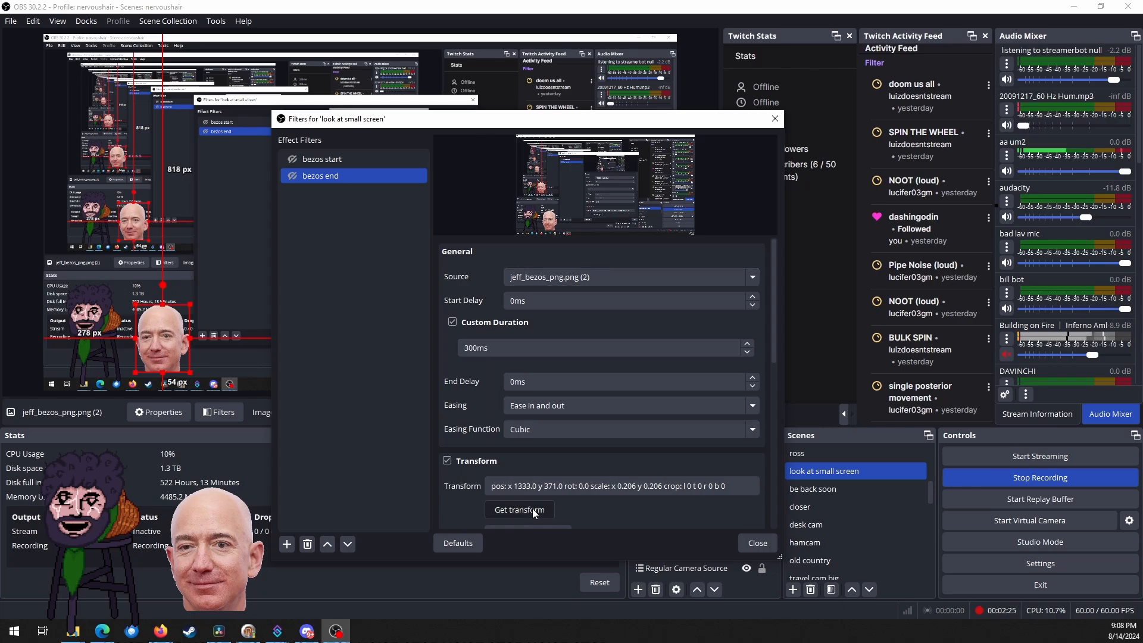
click(519, 510)
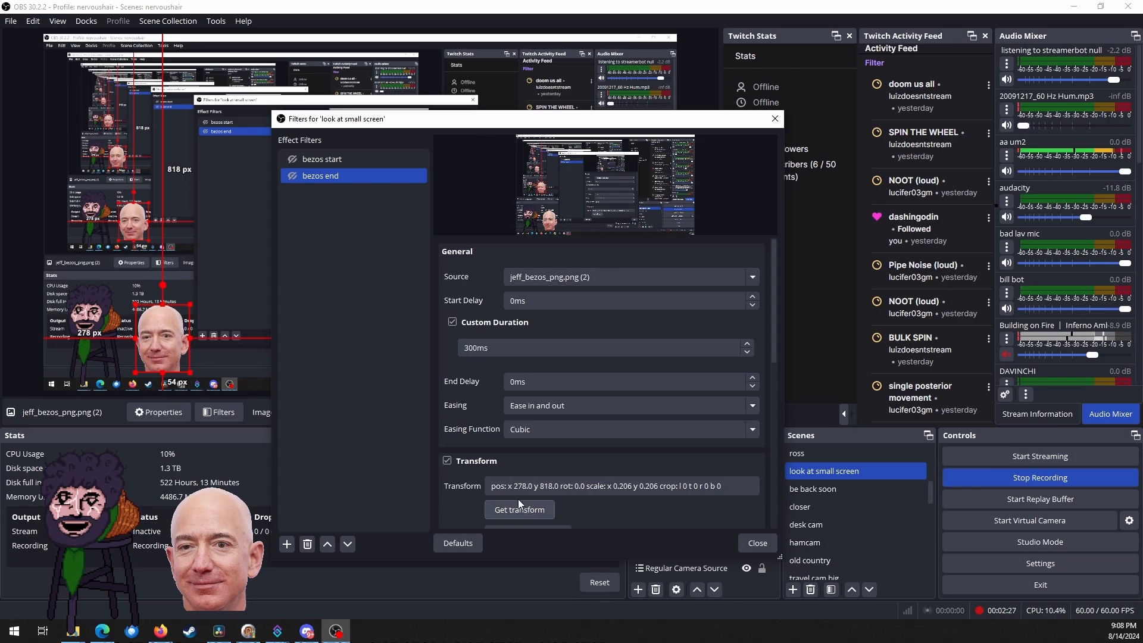
click(321, 159)
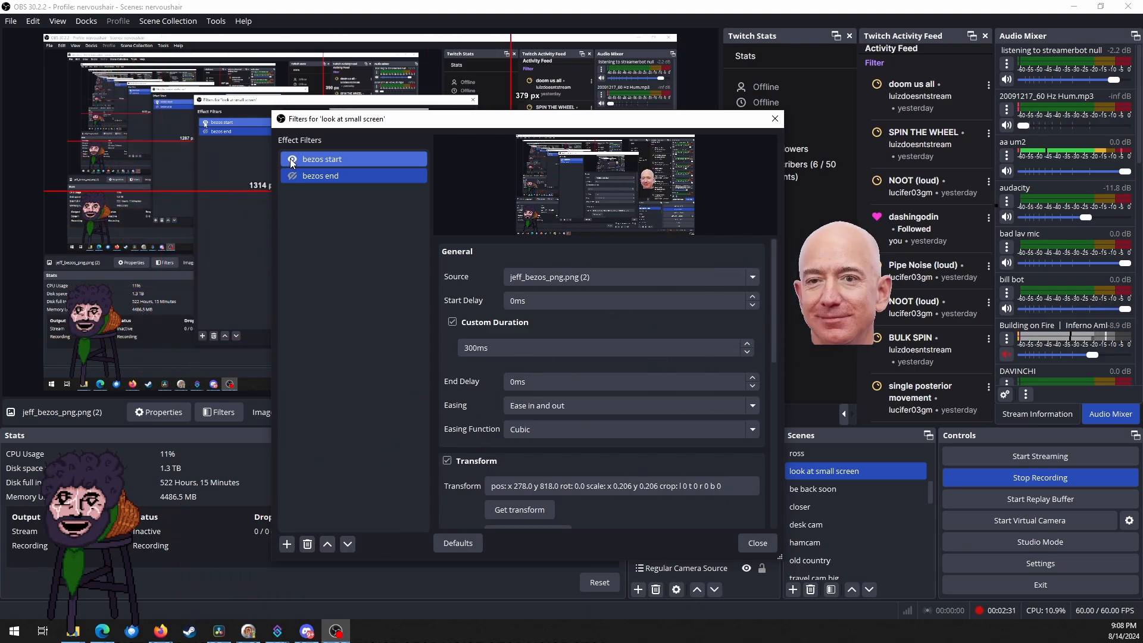
click(319, 176)
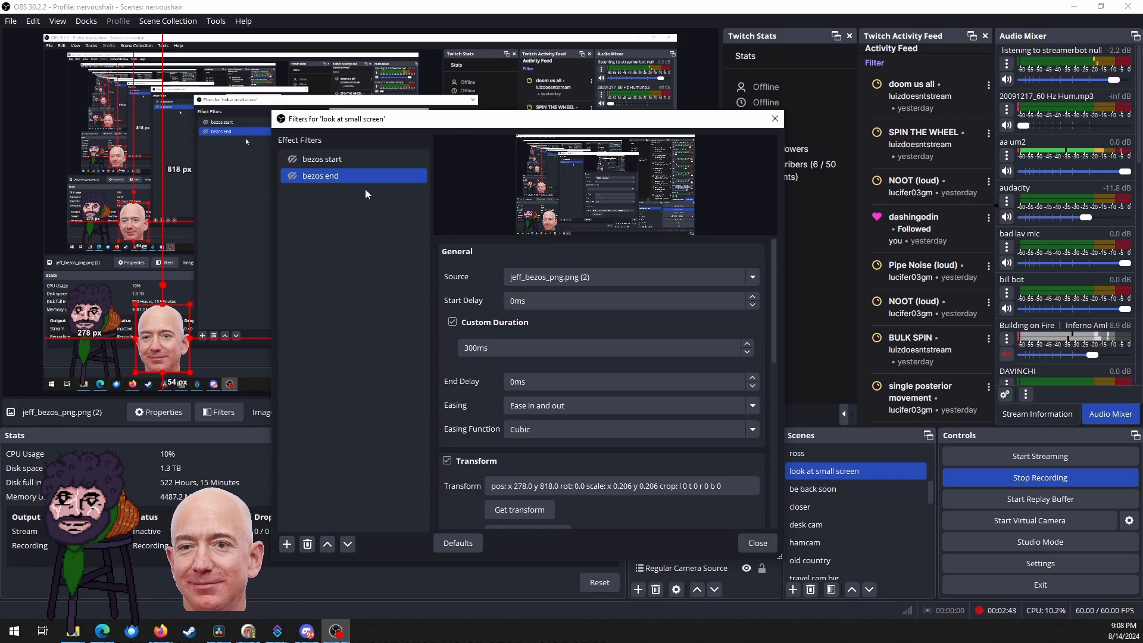
mouse_move(360, 192)
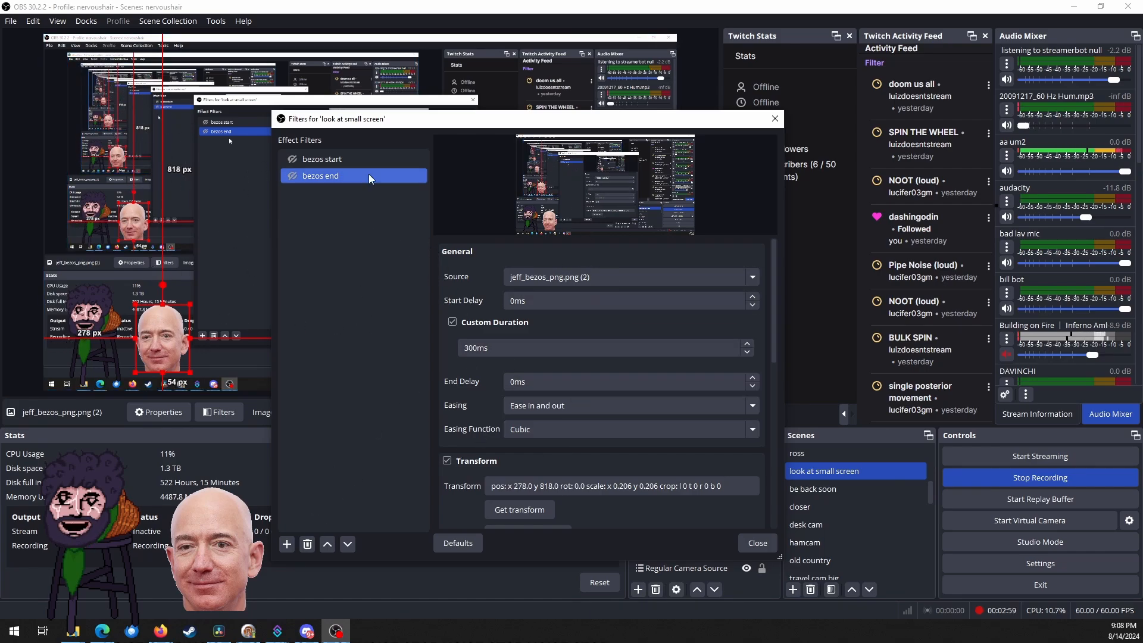
Step: Add a 'move ham' filter for the camera source, then replay 'bezos start'
click(286, 544)
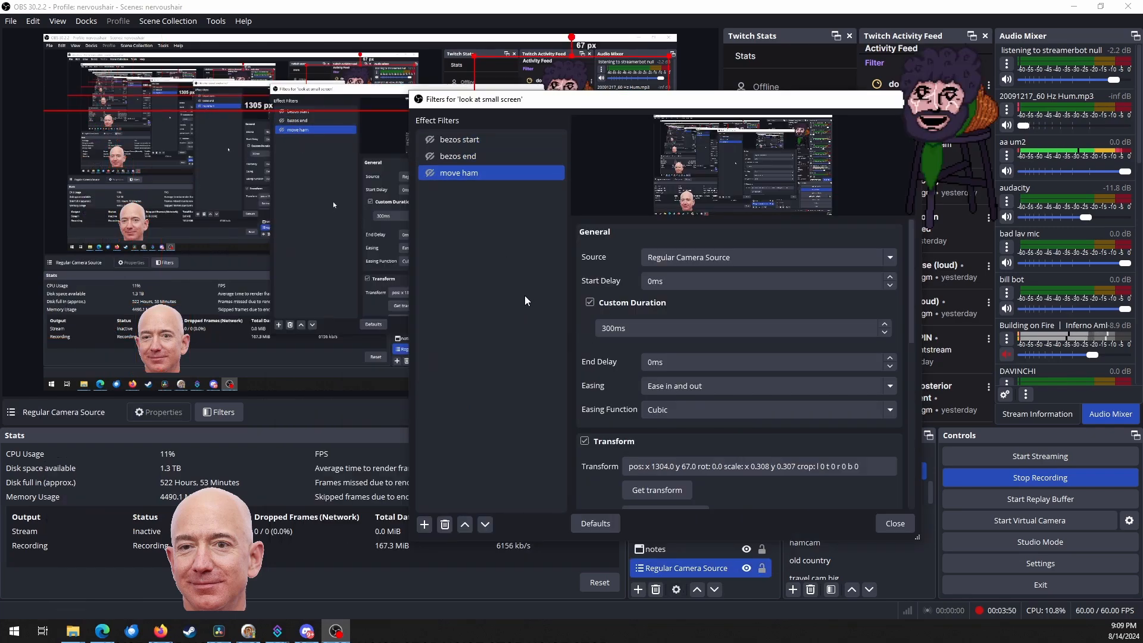
click(459, 140)
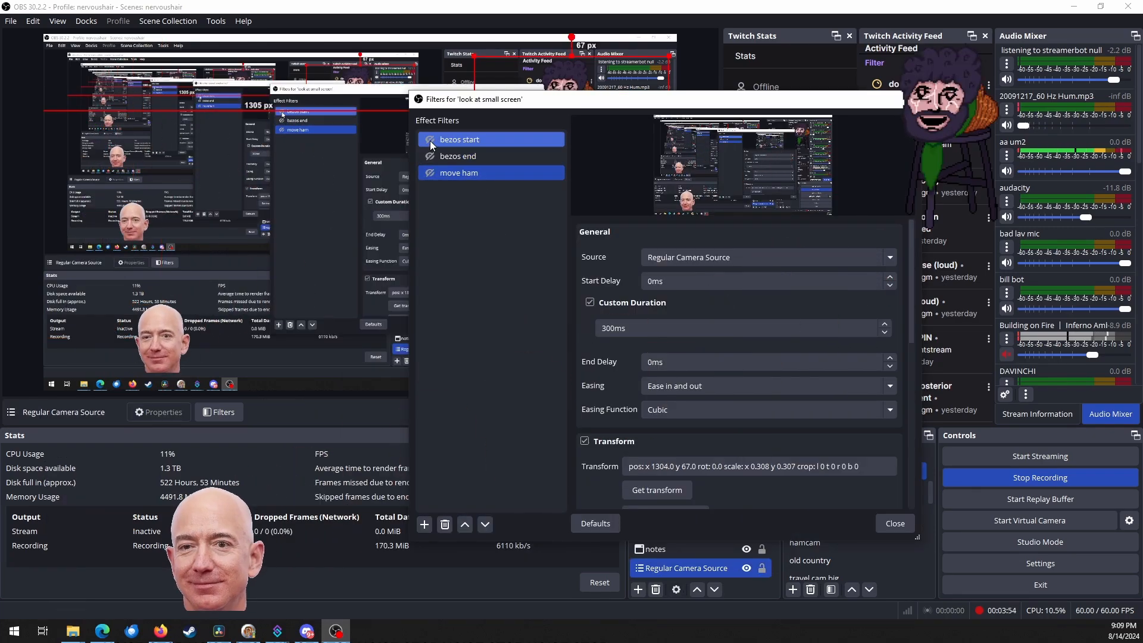
click(459, 173)
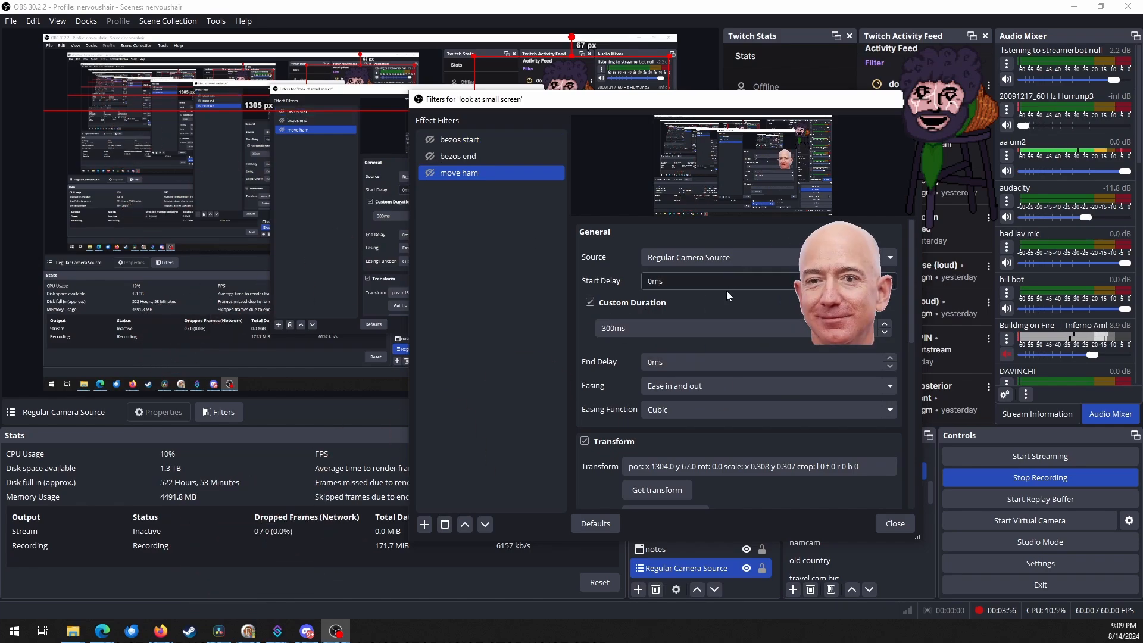
scroll(down, 3)
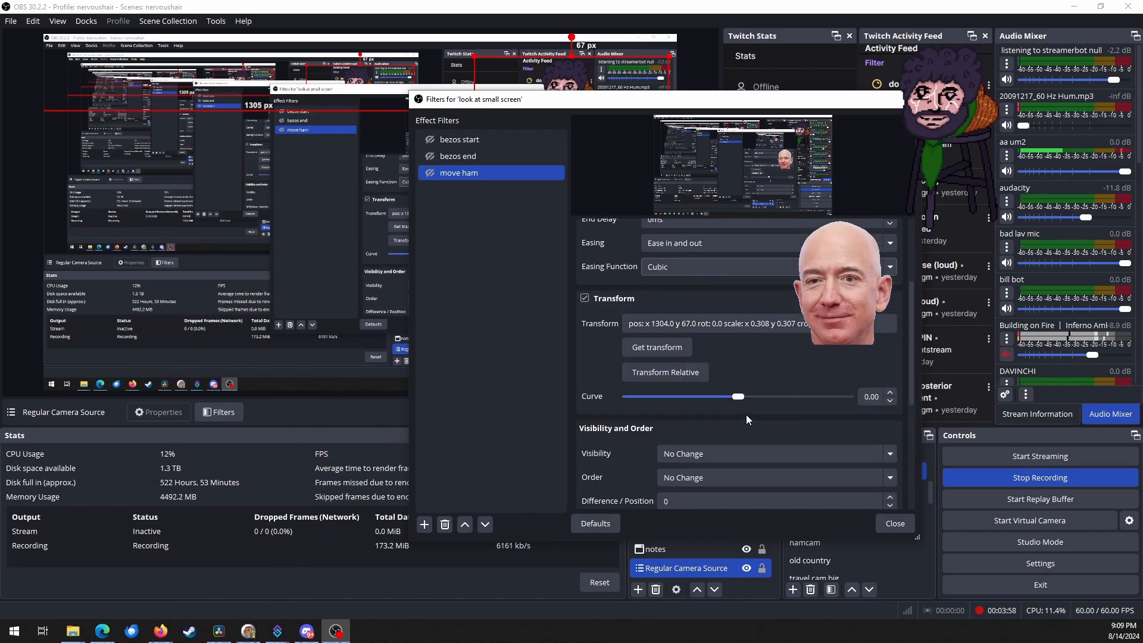
scroll(down, 3)
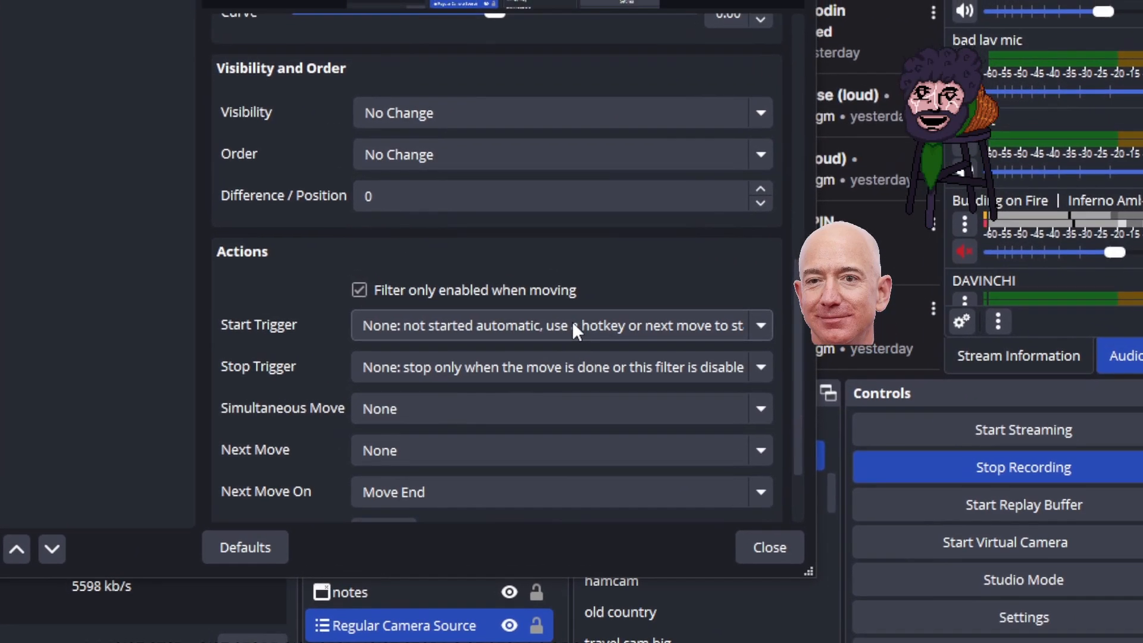
click(562, 325)
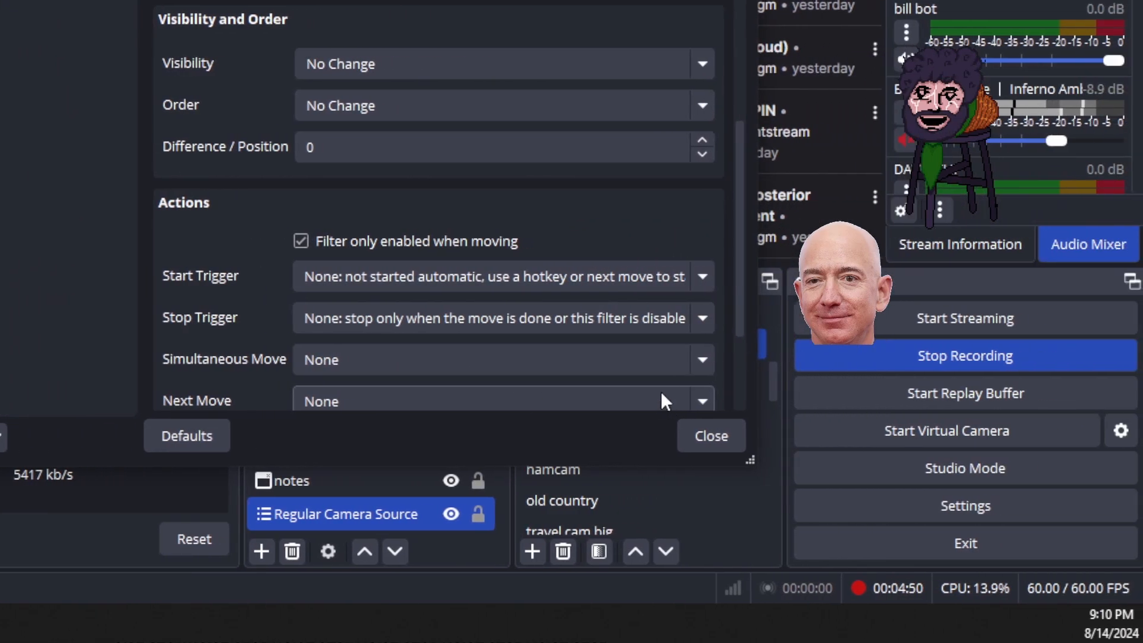
Step: Set 'bezos start' Next Move to 'bezos end' and trigger it to test
click(501, 400)
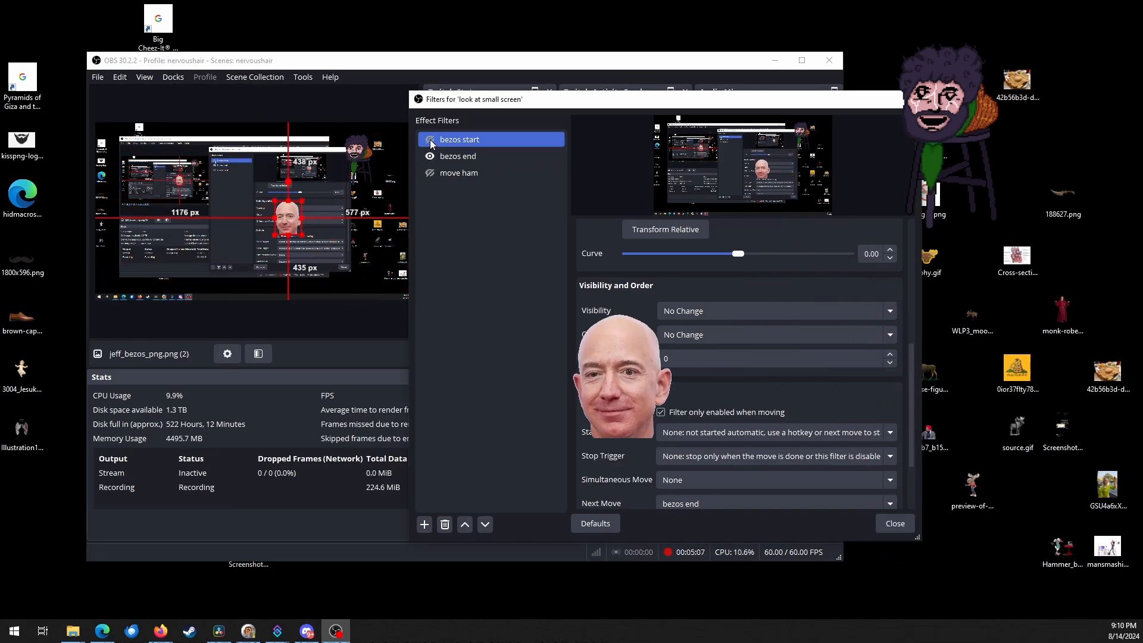
click(459, 140)
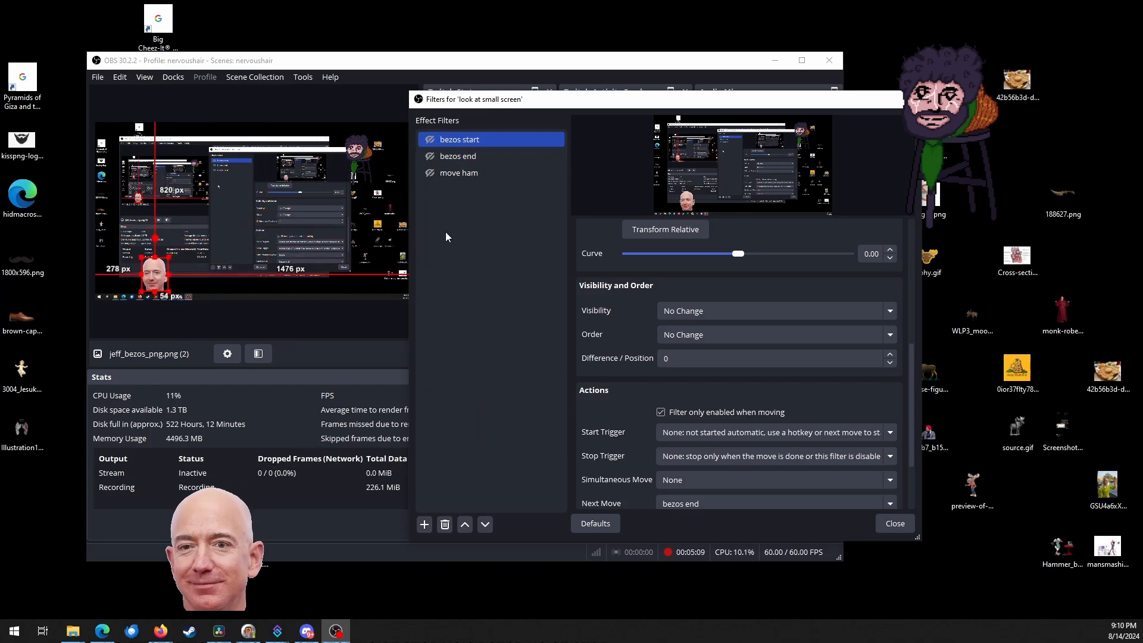
mouse_move(508, 240)
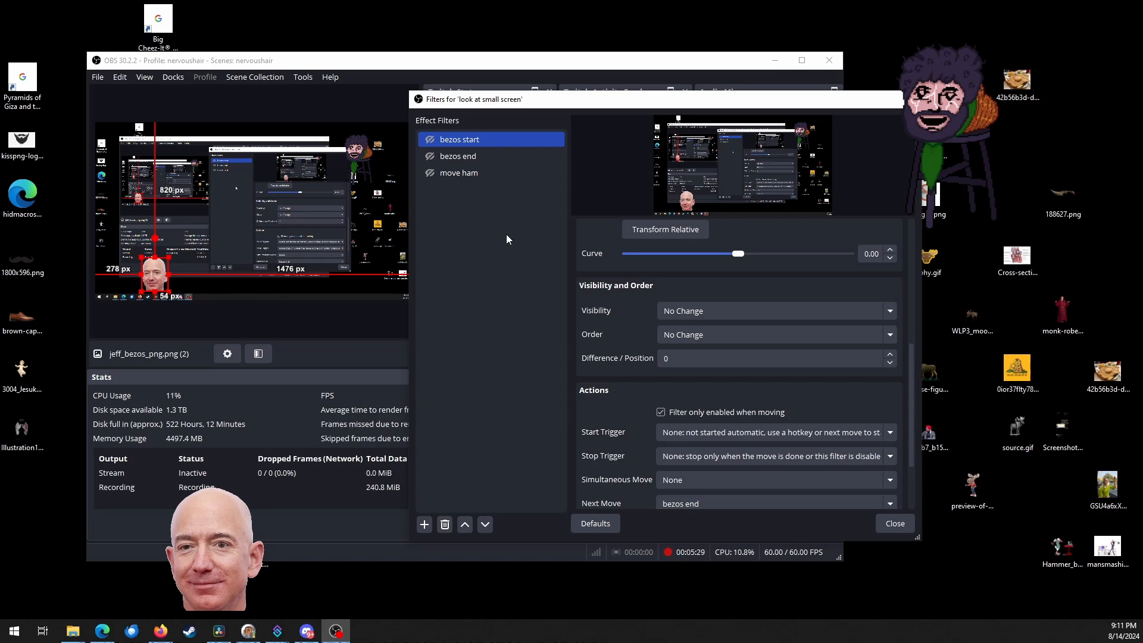
mouse_move(490, 291)
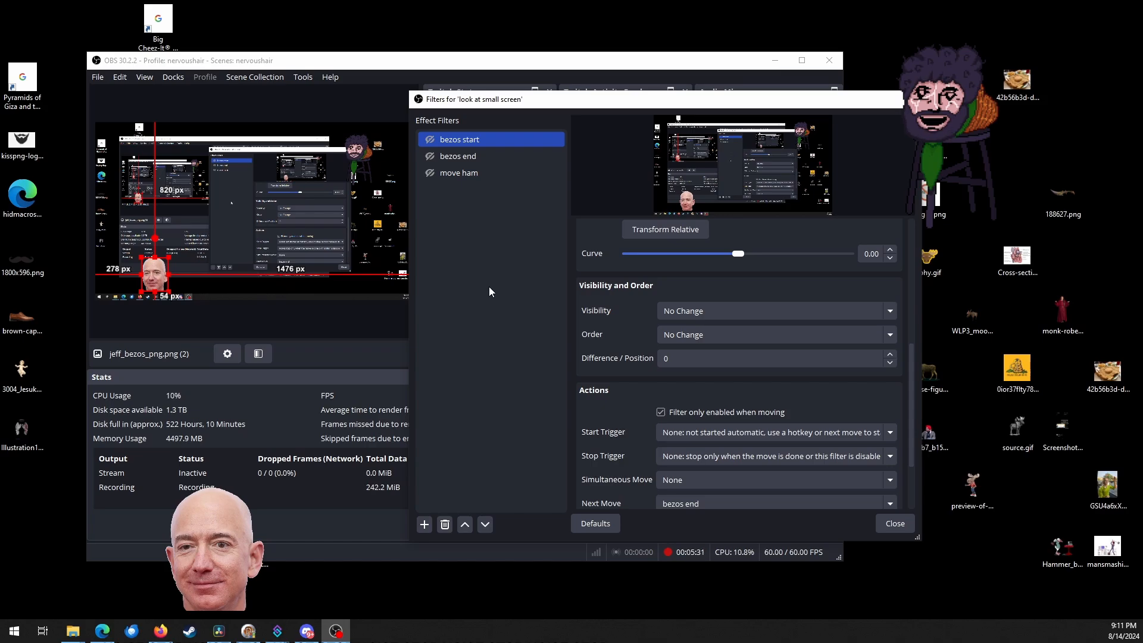